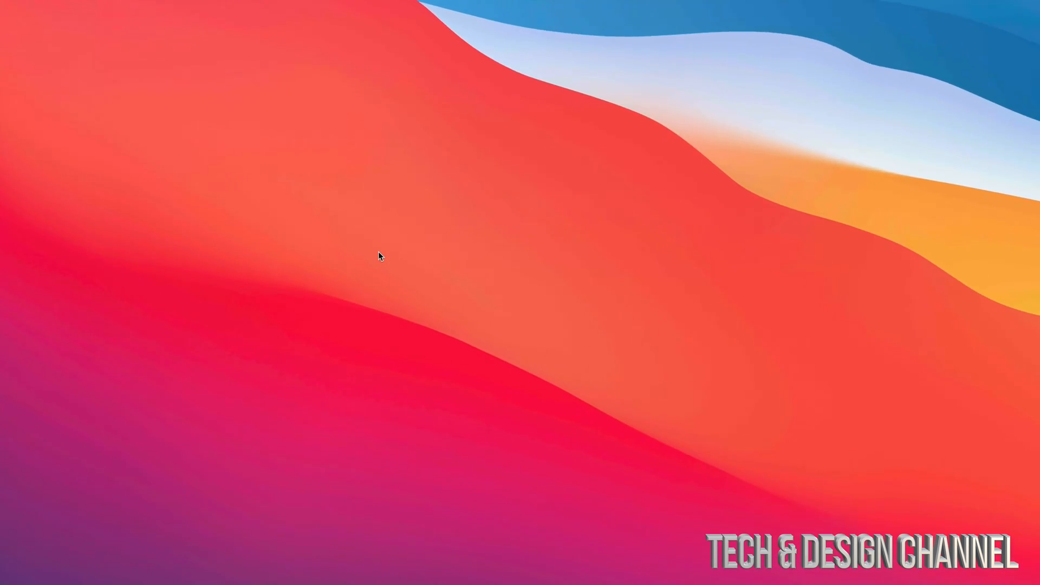
Step: Create 'untitled folder 2' on the desktop, reposition it and open it in a window
right_click(381, 257)
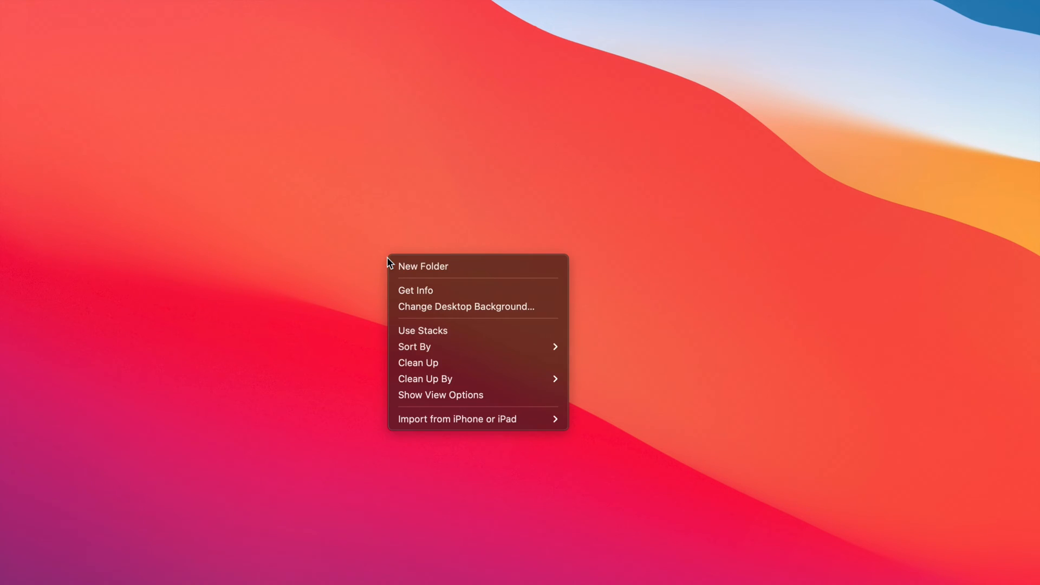
left_click(423, 266)
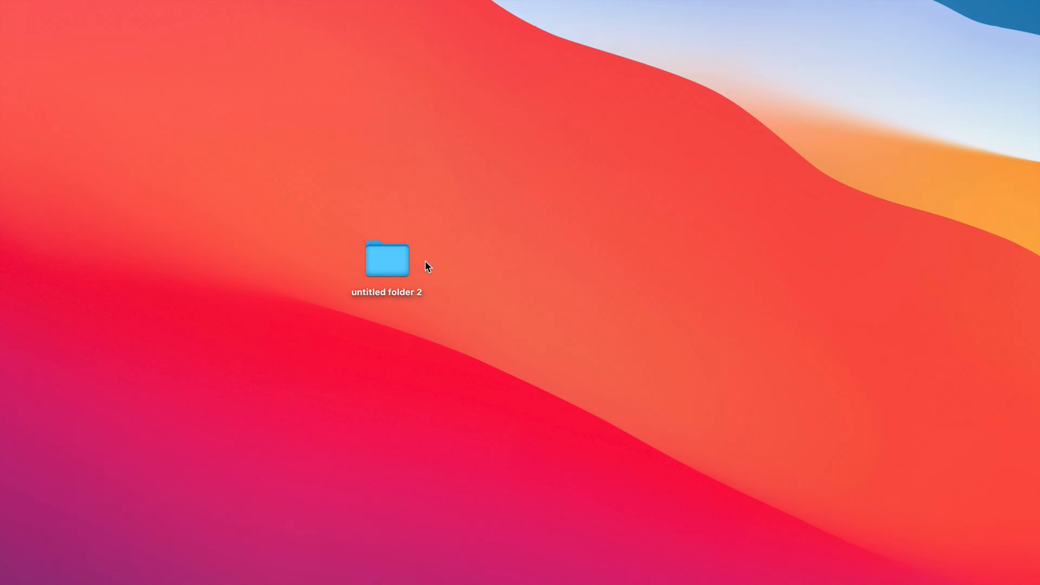
left_click_drag(387, 259, 442, 195)
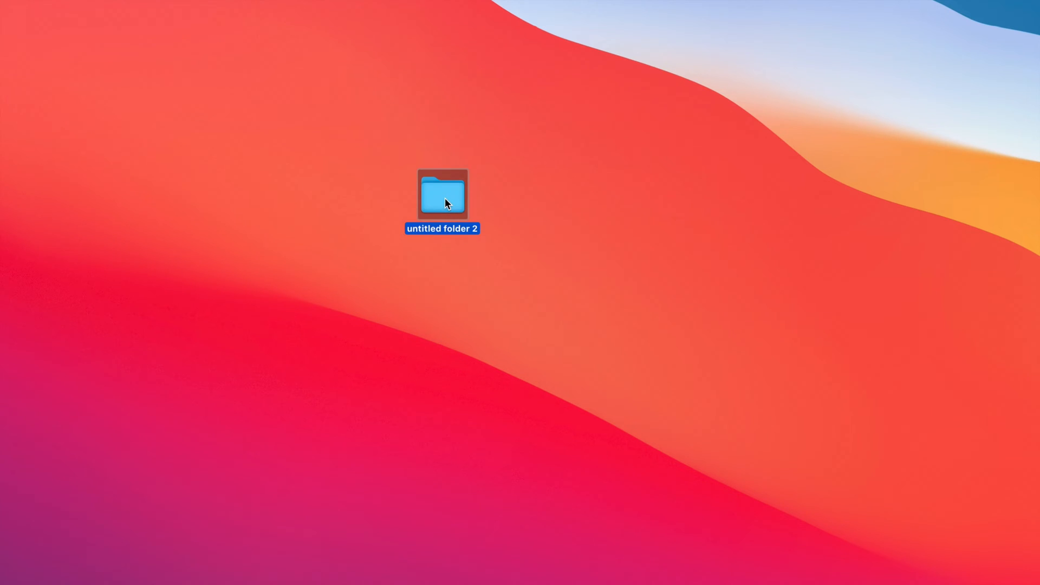
double_click(442, 195)
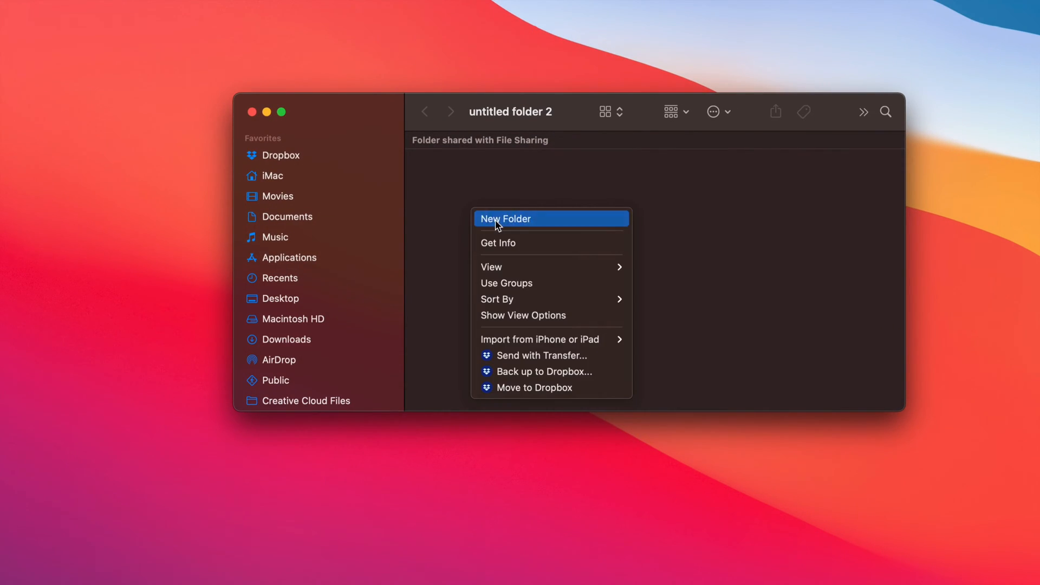
Step: Add a subfolder inside untitled folder 2 and rename it 'sadhjasjkhdkjash'
left_click(505, 218)
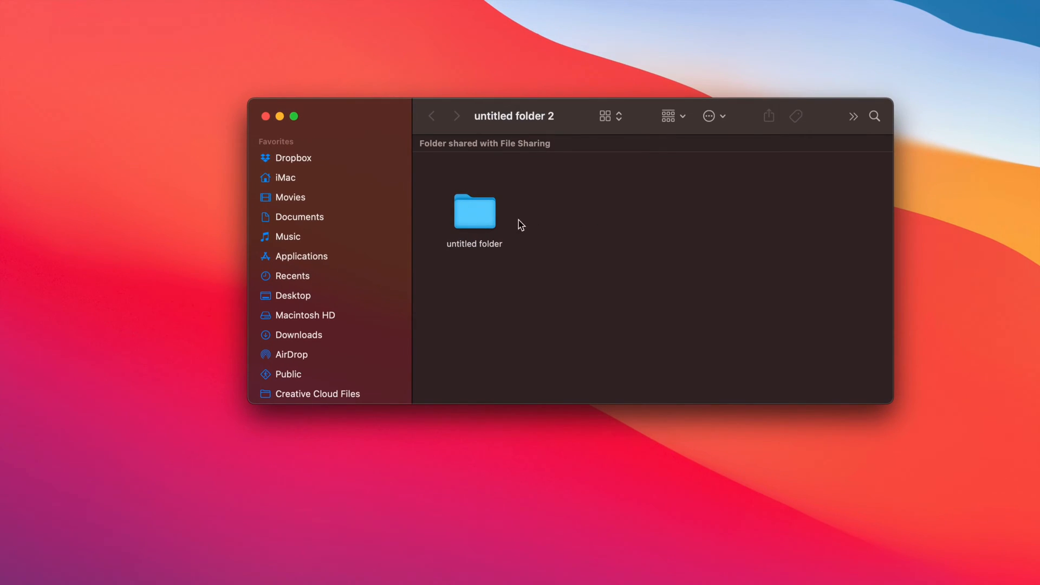
left_click(475, 212)
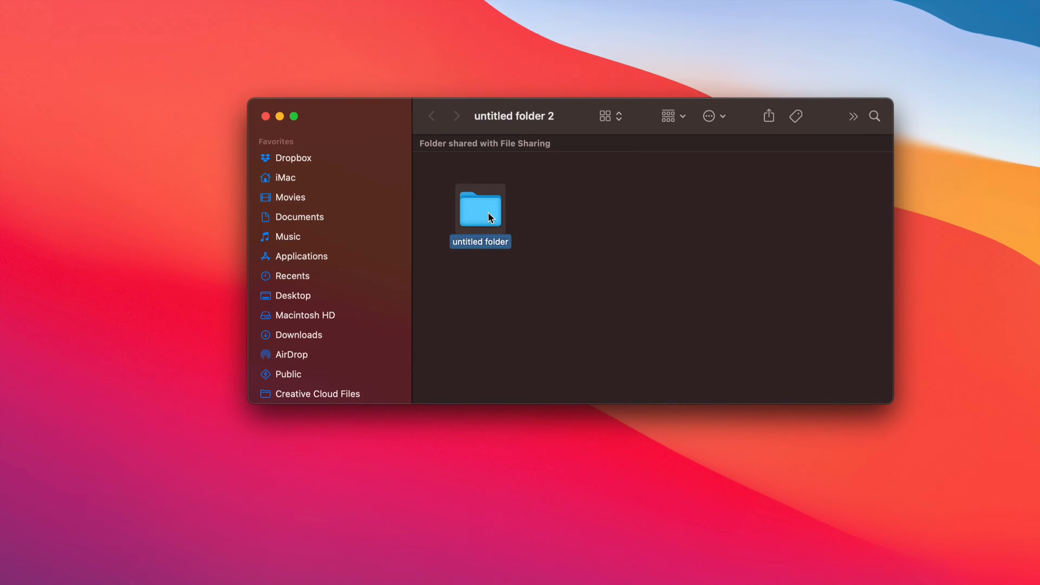
type("sadhjasjkhdkjash")
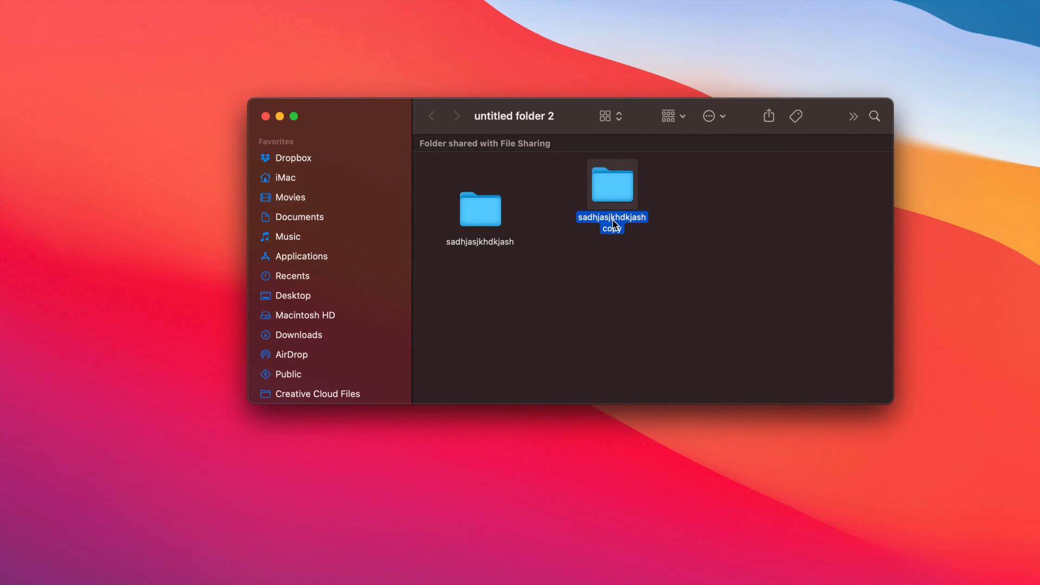
Step: Duplicate the sadhjasjkhdkjash folder and place the copy beside the original
left_click_drag(612, 185, 574, 212)
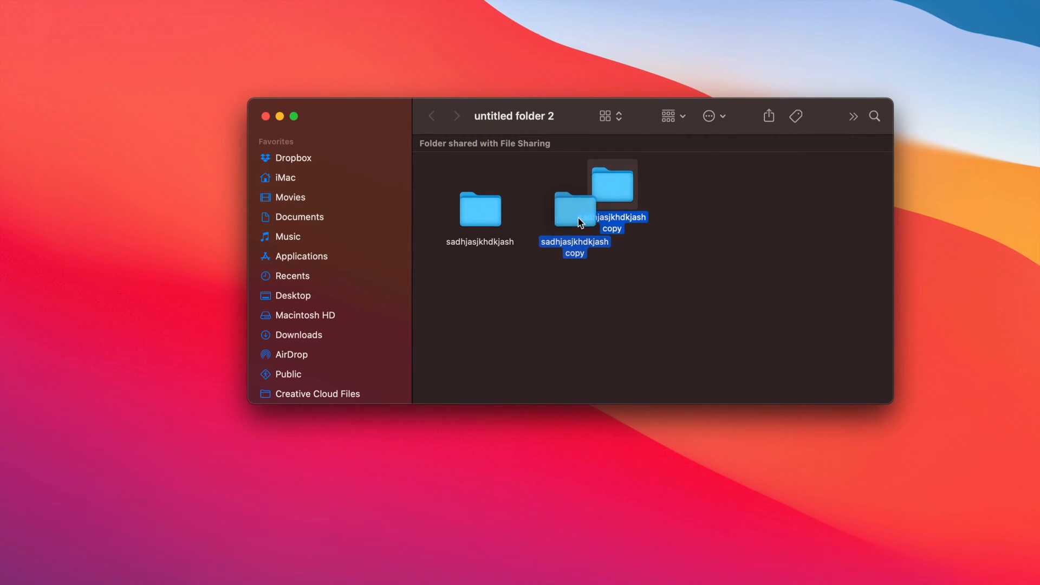
left_click_drag(611, 189, 573, 209)
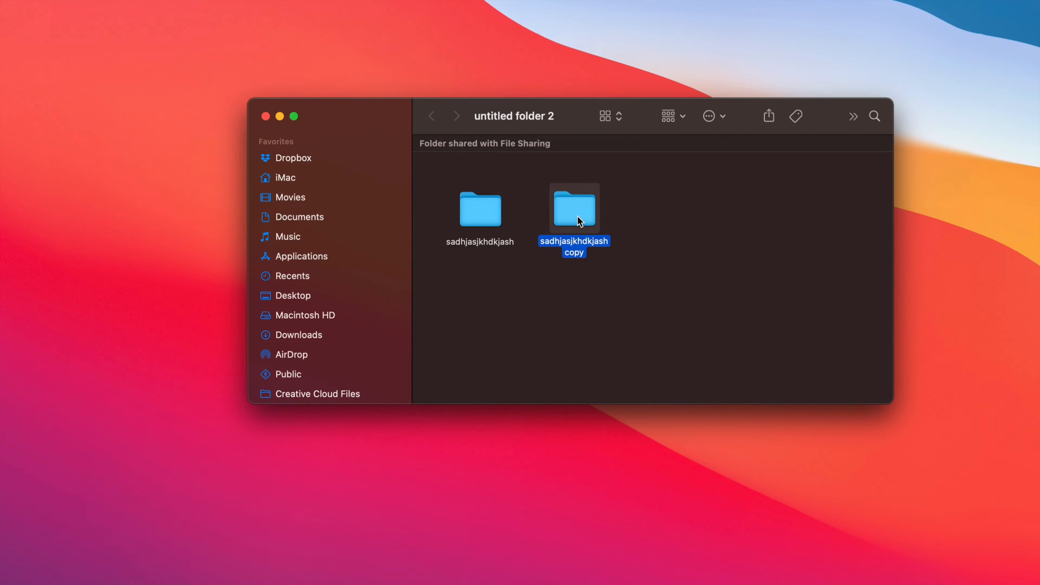
mouse_move(588, 257)
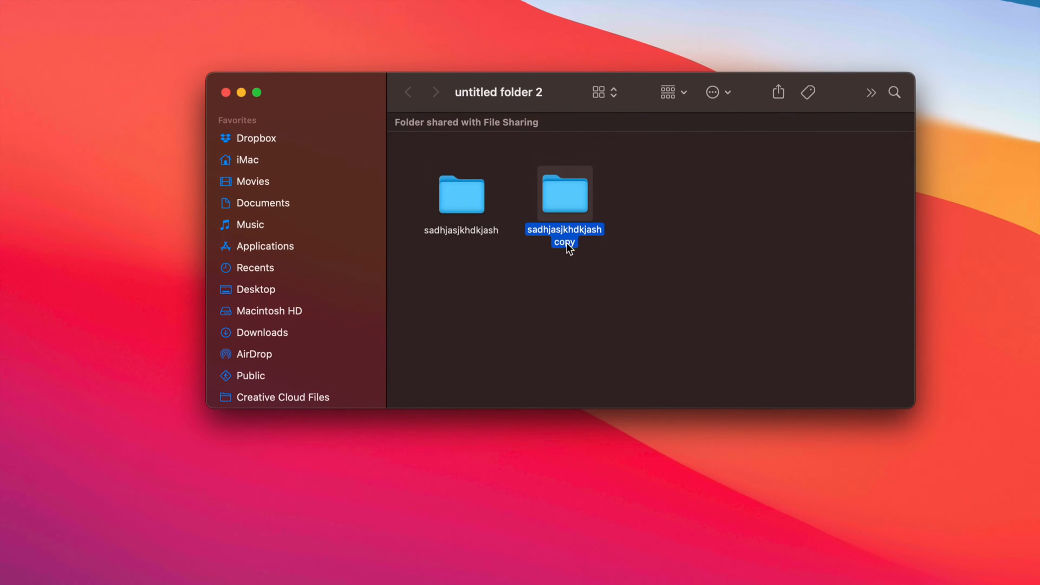
mouse_move(565, 239)
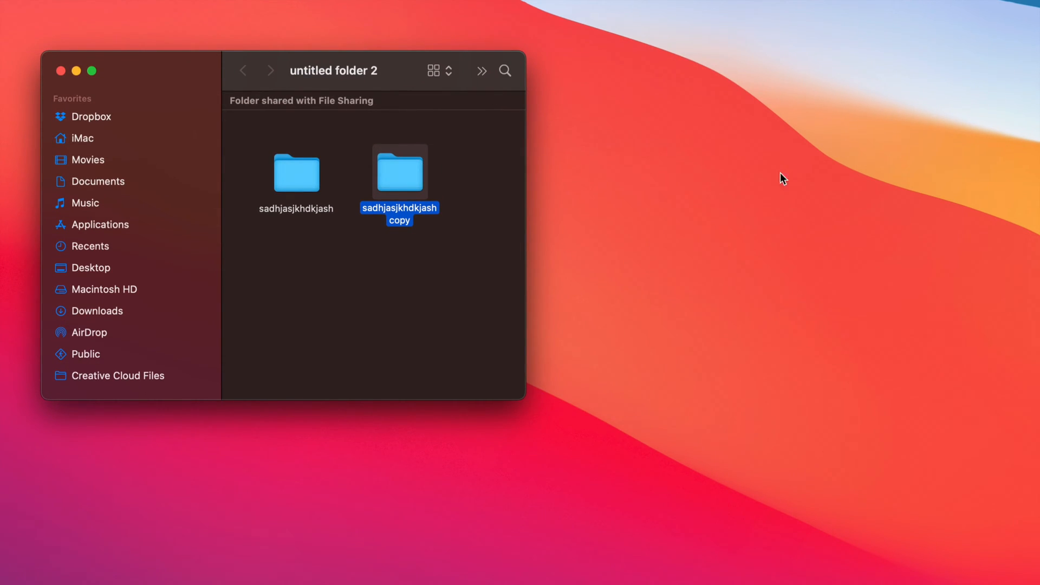
left_click(296, 172)
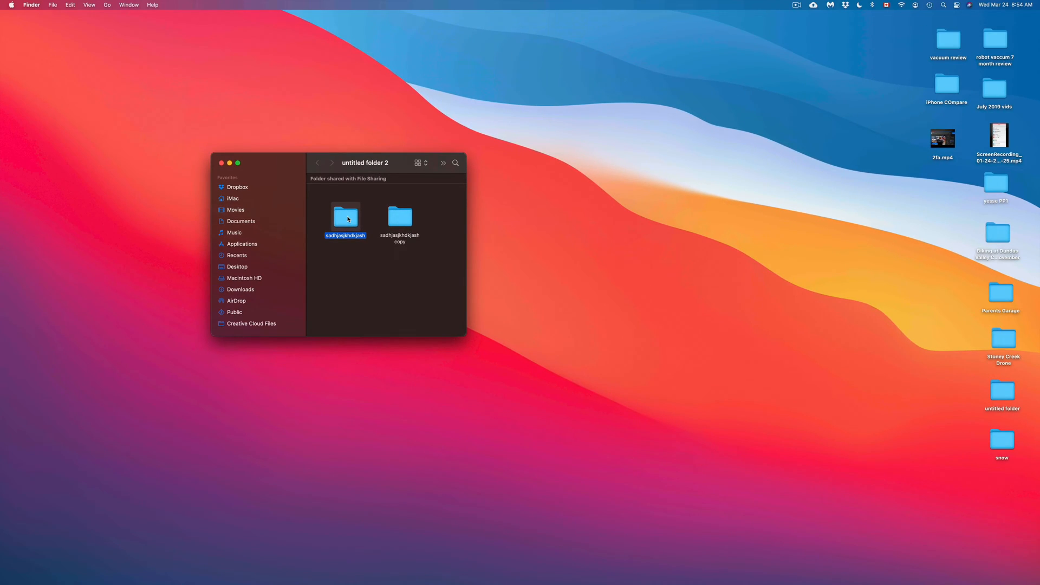
mouse_move(616, 224)
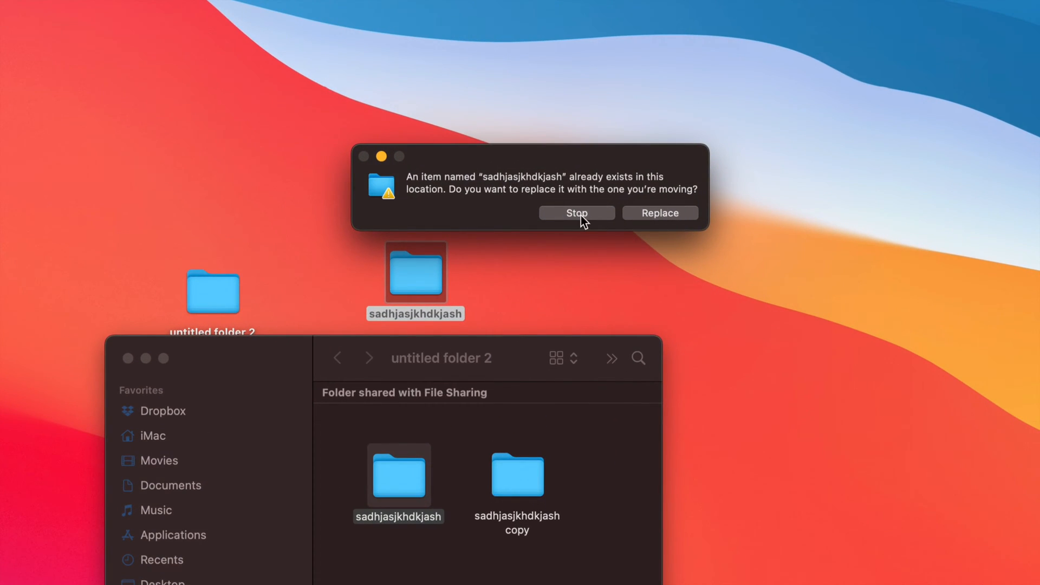
mouse_move(659, 225)
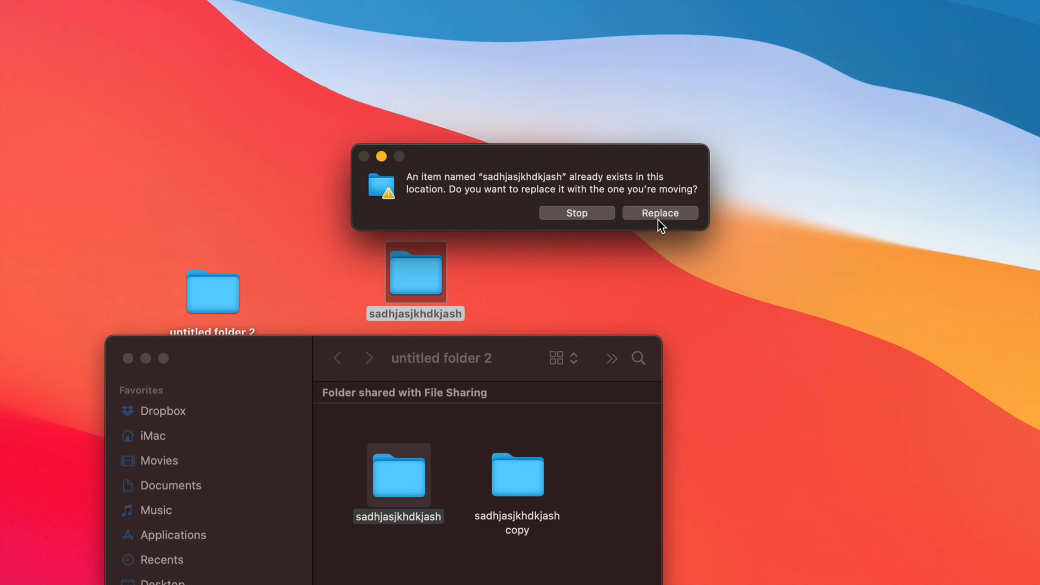
Step: Replace the existing desktop item with the moved folder, move the copy out too, and close the empty window
left_click(659, 213)
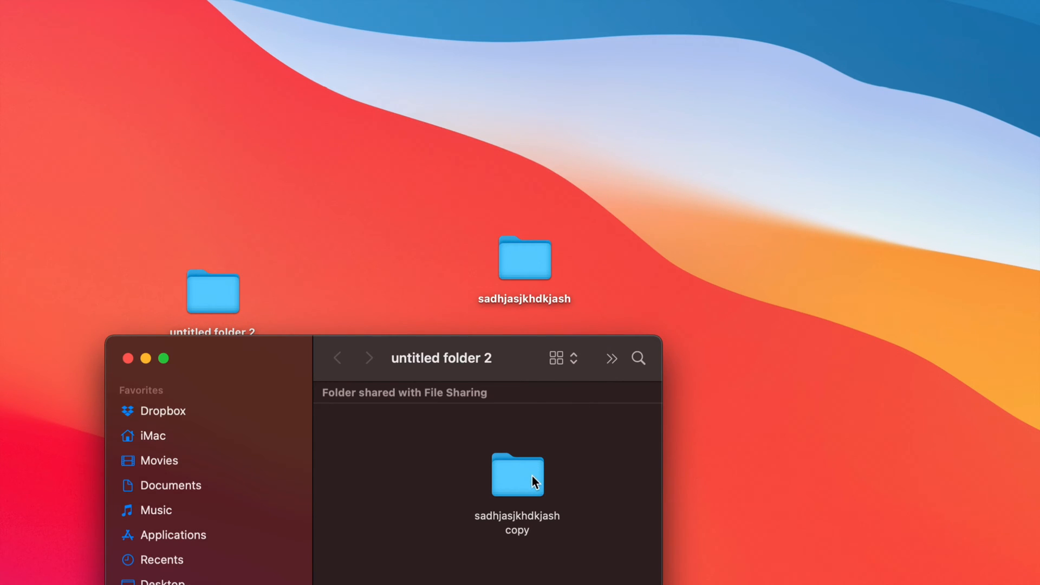
left_click_drag(518, 474, 418, 255)
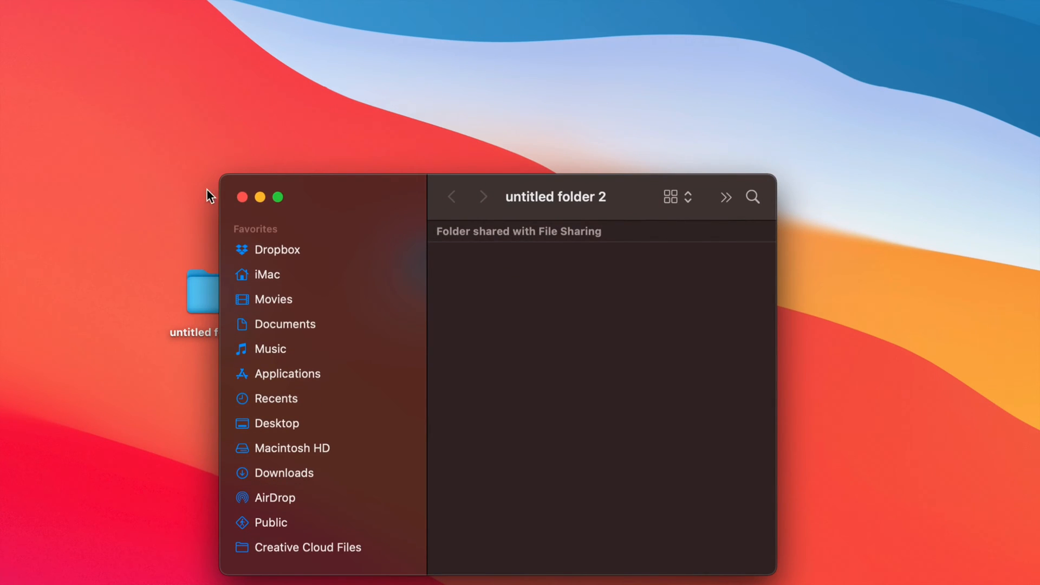
left_click(243, 197)
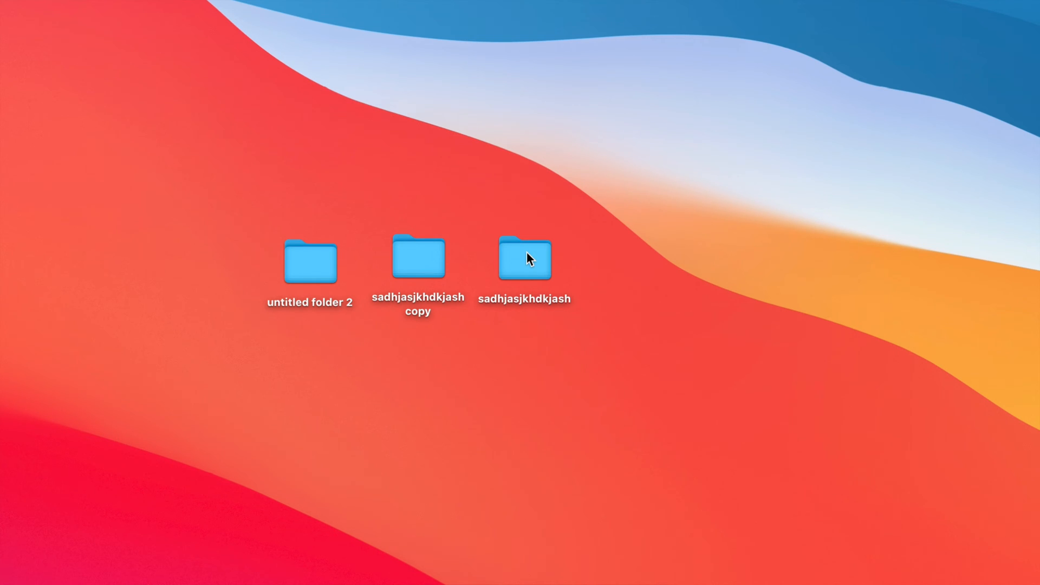
Step: Copy the desktop sadhjasjkhdkjash folder to the clipboard, then deselect the folders
right_click(524, 257)
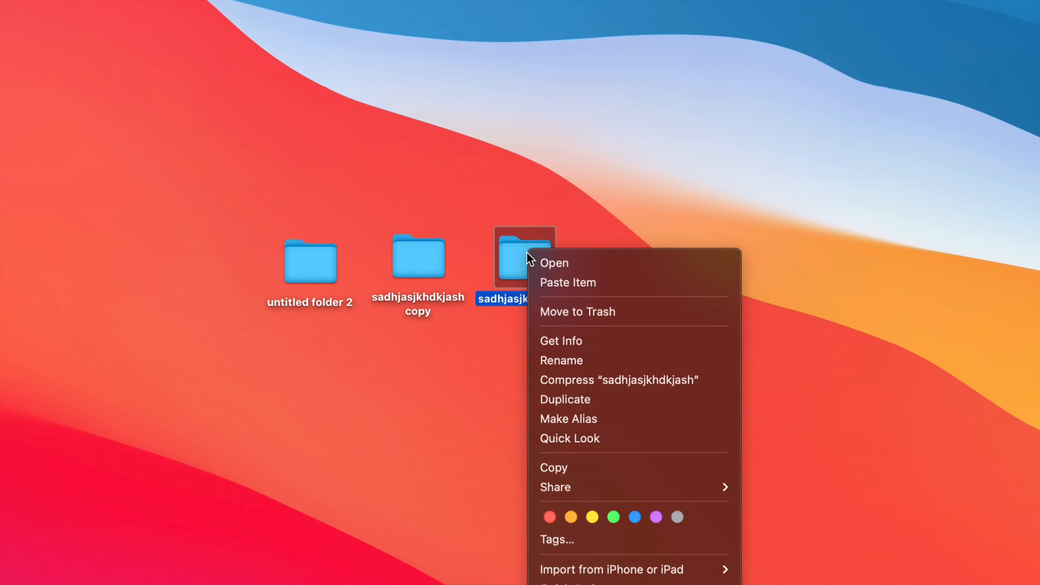
mouse_move(623, 467)
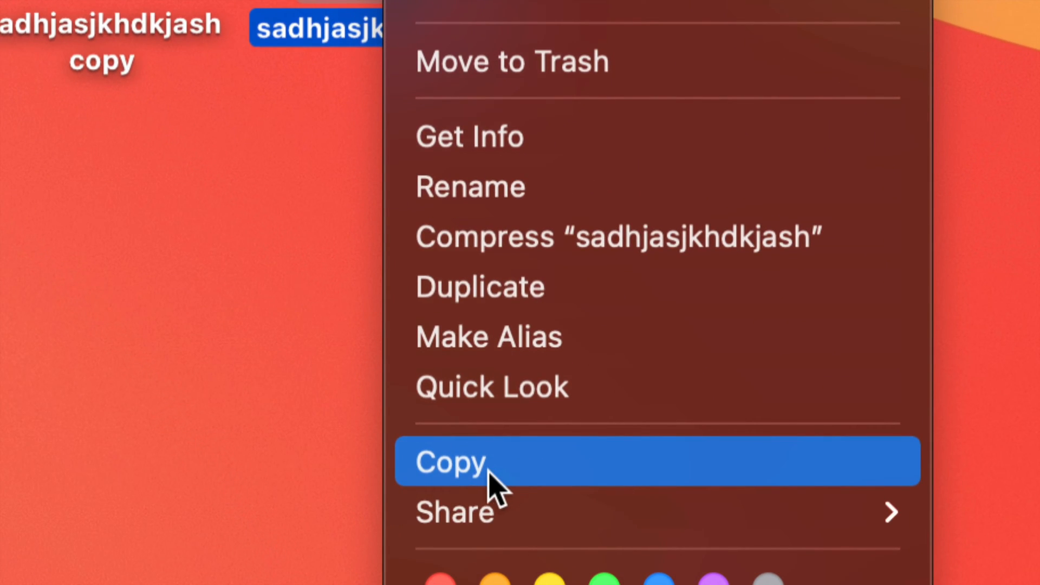
left_click(450, 461)
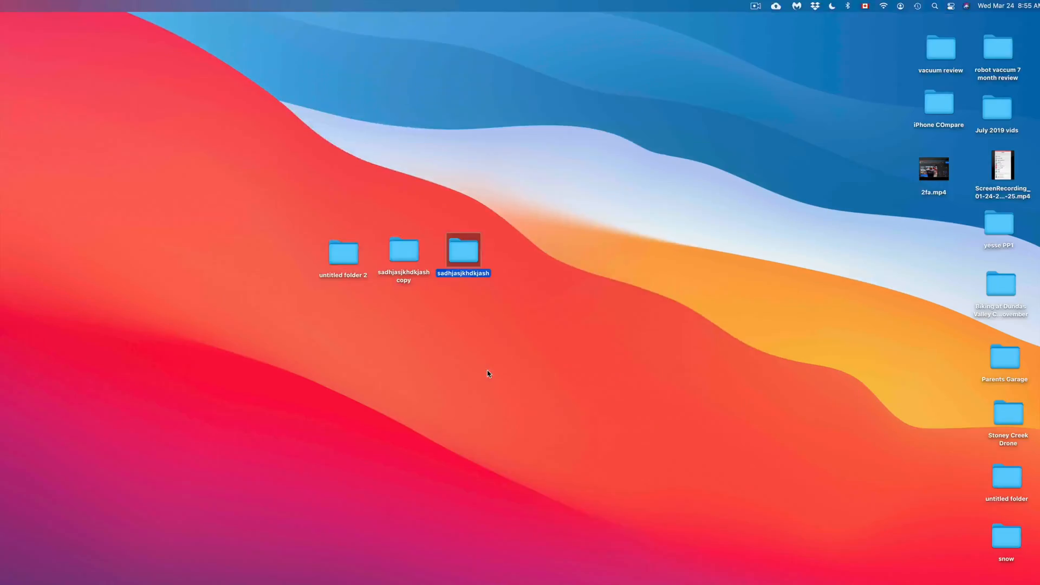
left_click(488, 374)
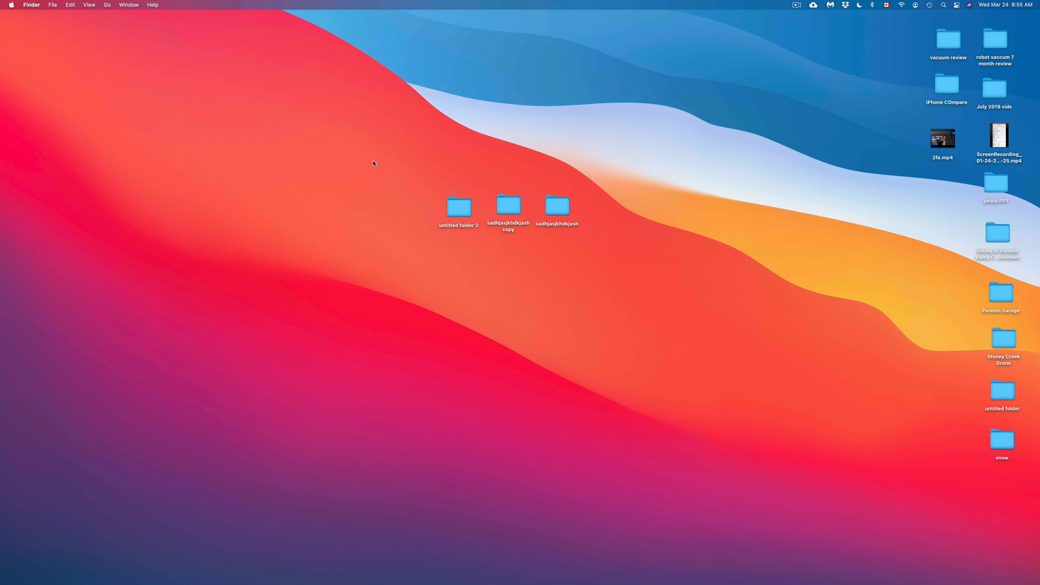
mouse_move(551, 161)
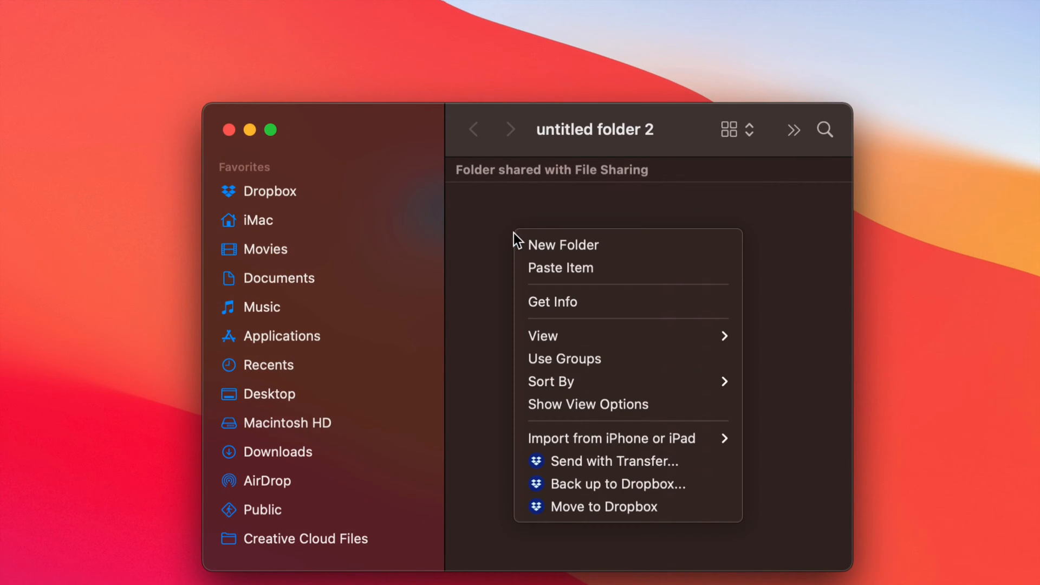
mouse_move(599, 267)
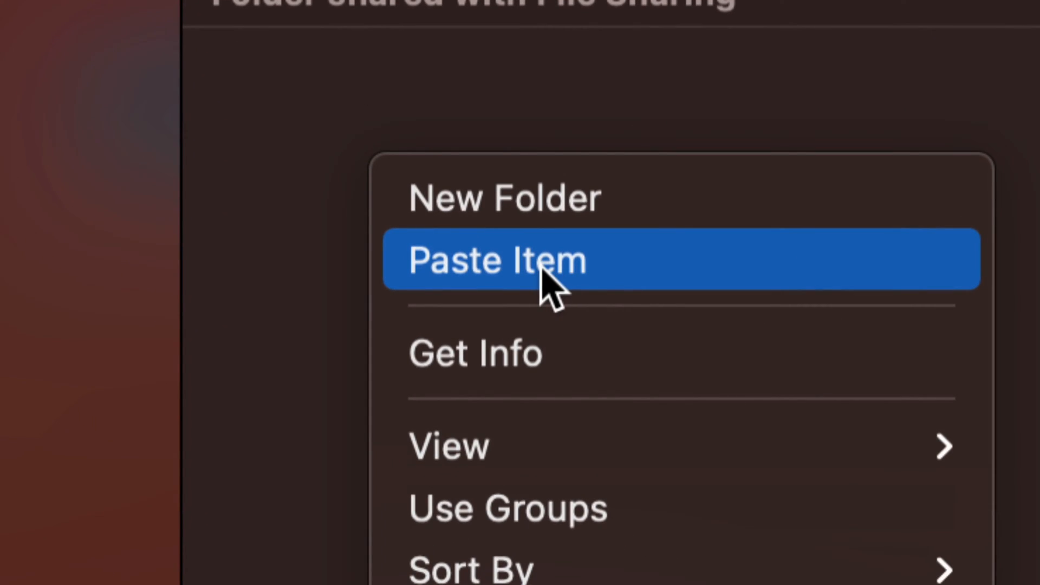
Step: Paste the copied sadhjasjkhdkjash folder into untitled folder 2
left_click(497, 259)
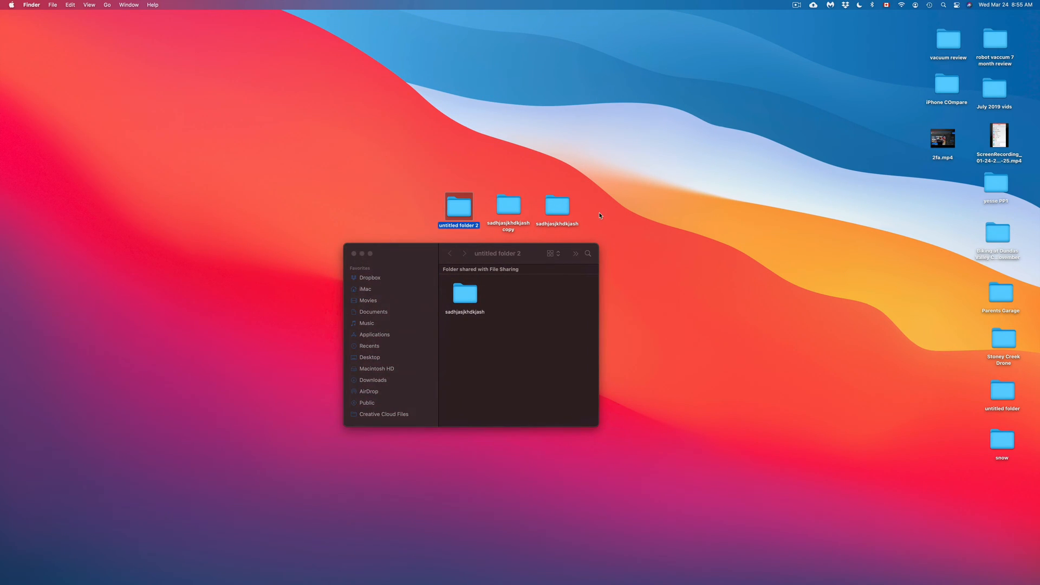
Step: Copy the sadhjasjkhdkjash copy folder and paste it into untitled folder 2, then select 2fa.mp4
right_click(508, 206)
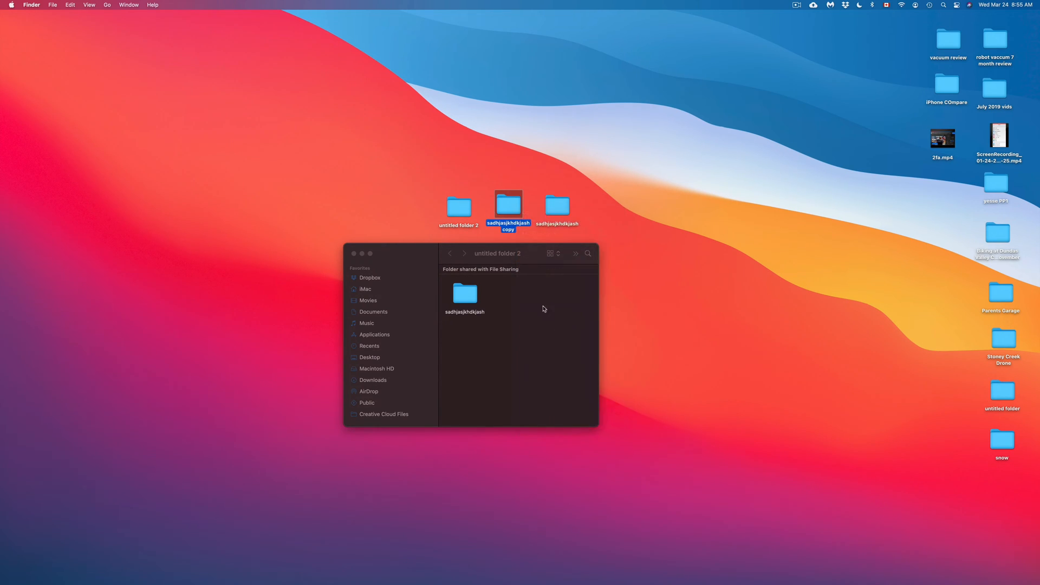
right_click(543, 309)
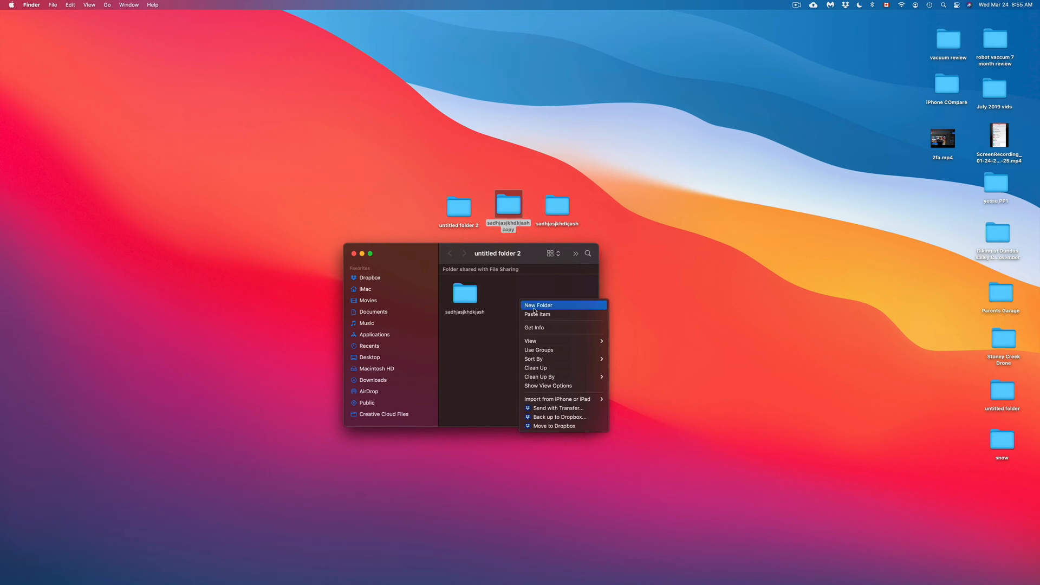
left_click(537, 314)
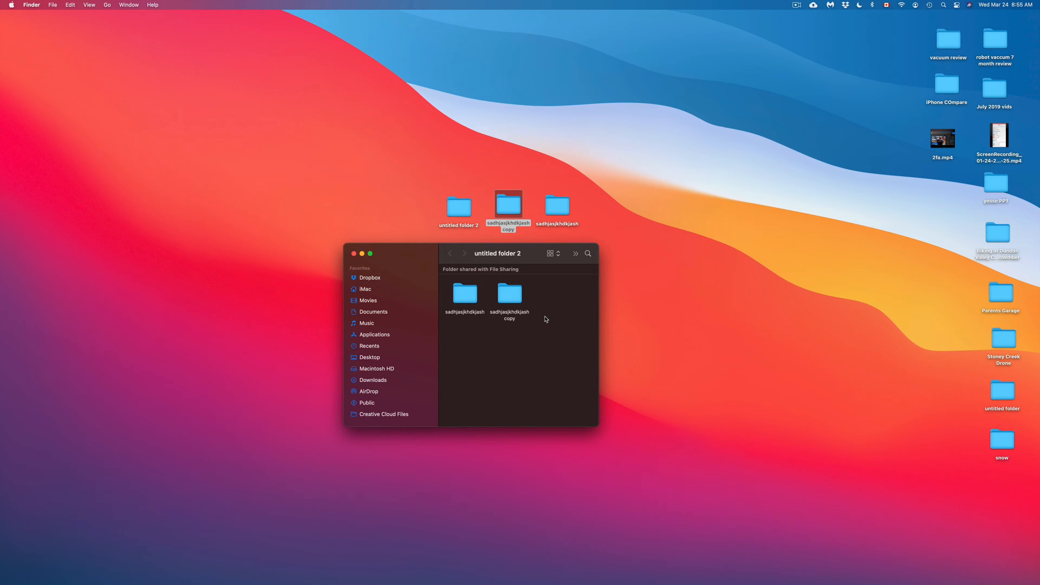
left_click(942, 139)
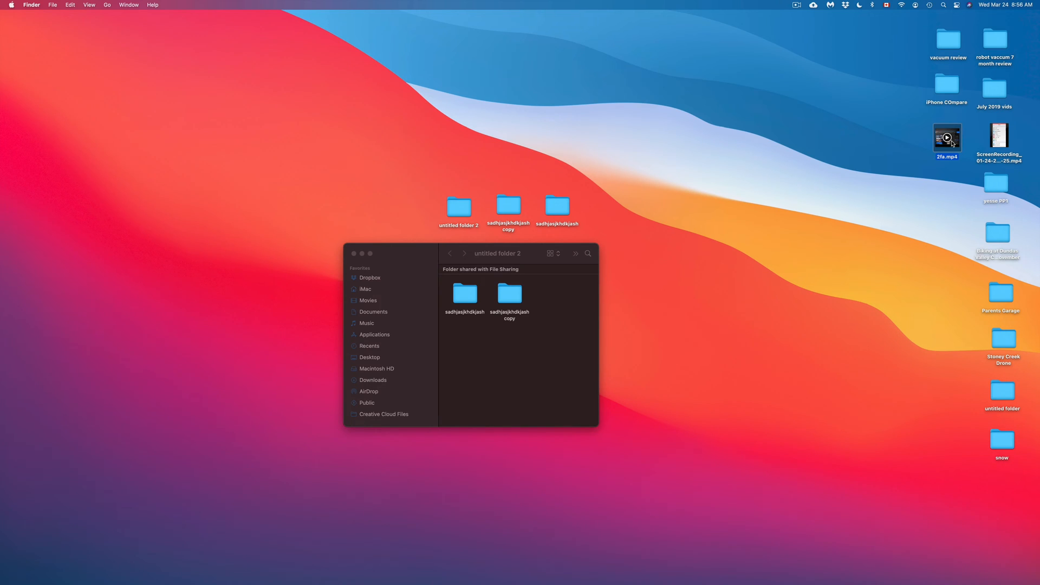
mouse_move(953, 144)
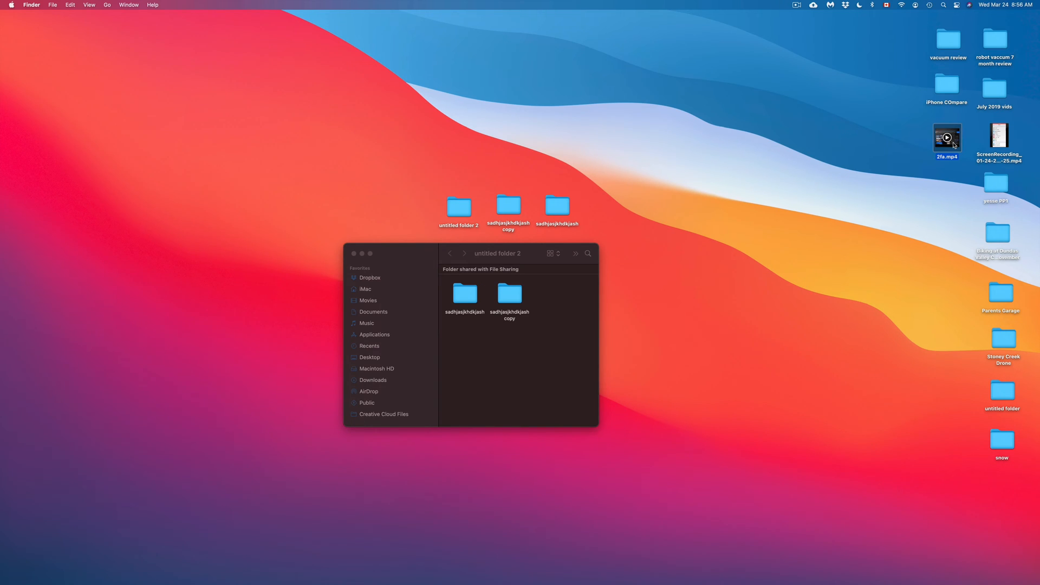
Step: Move 2fa.mp4 beside the folder window and copy it for pasting into untitled folder 2
left_click_drag(948, 137, 615, 204)
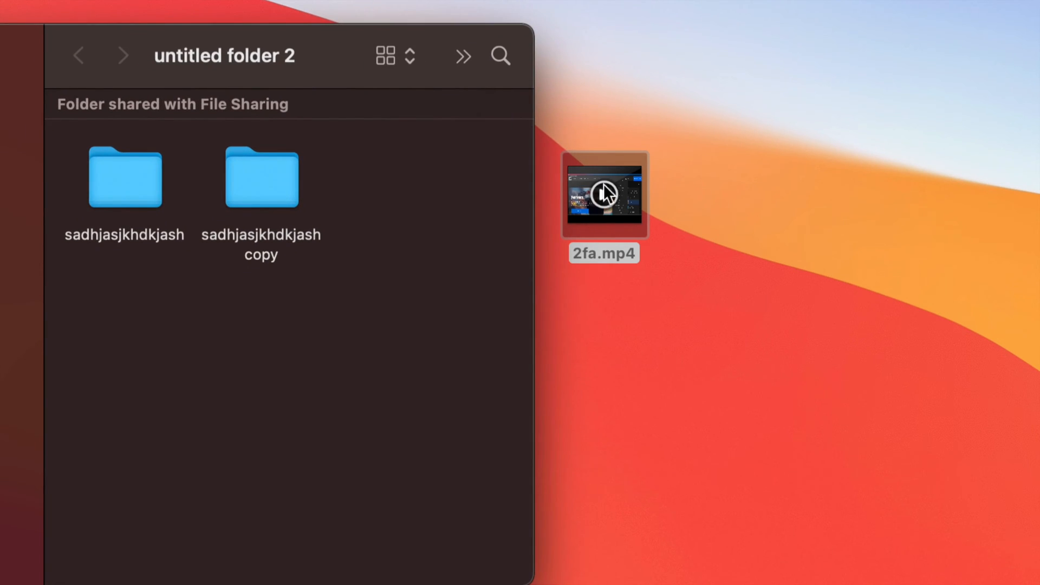
right_click(602, 195)
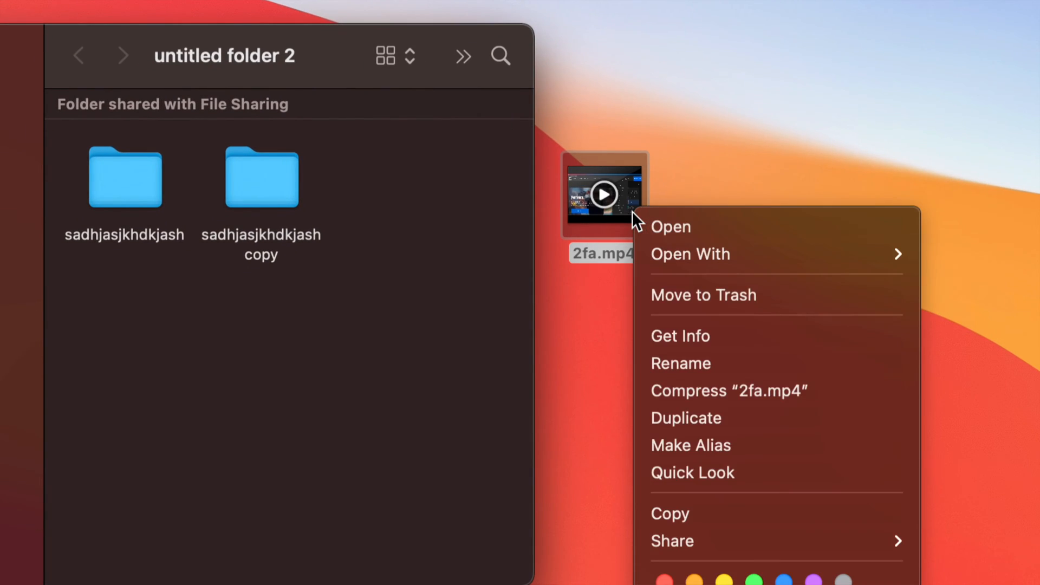
mouse_move(670, 513)
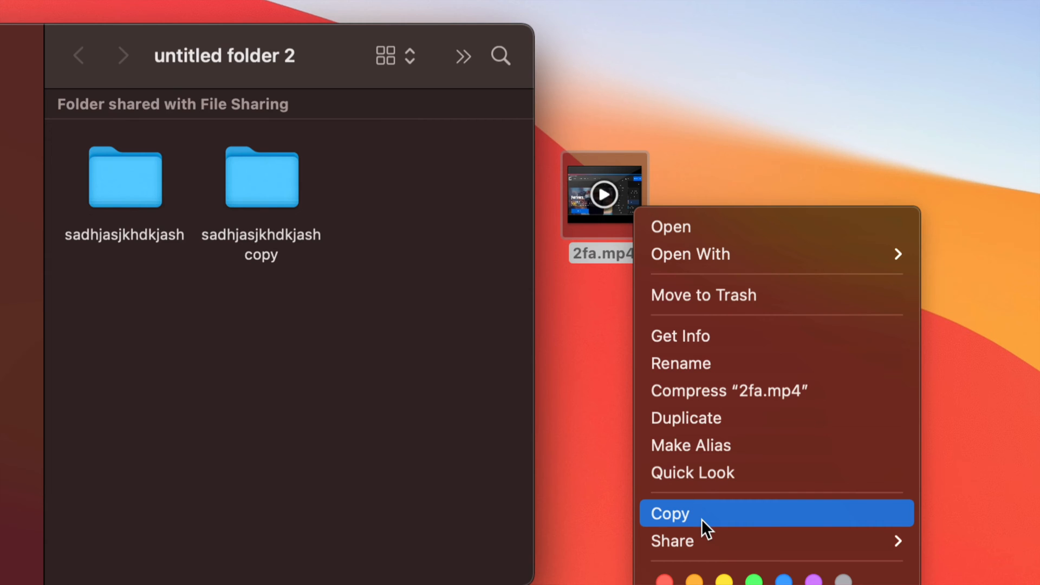
left_click(670, 513)
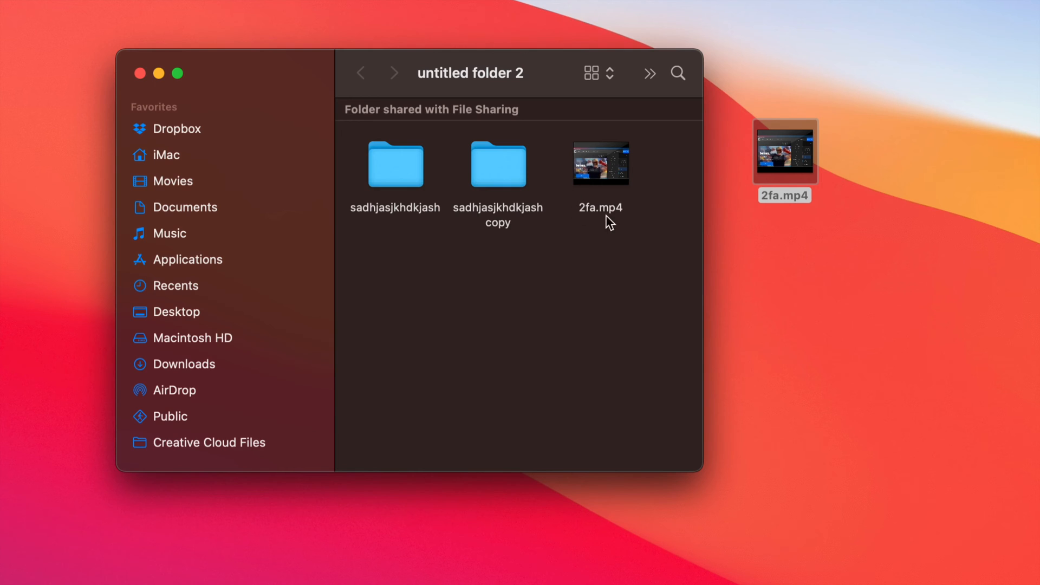
mouse_move(650, 184)
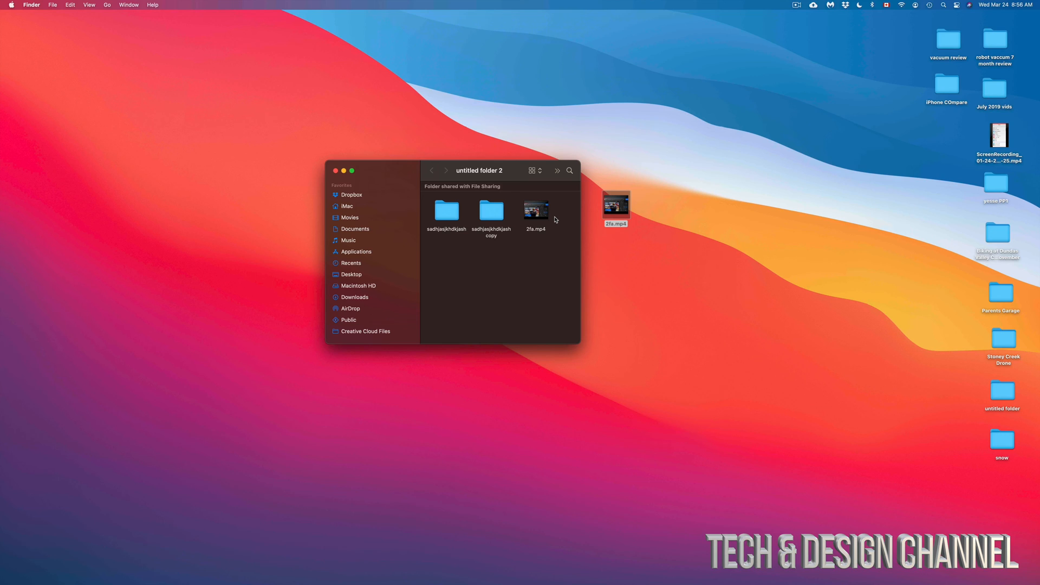
Step: Close the folder window, view the Trackpad Point & Click settings in System Preferences, then close them
left_click(334, 171)
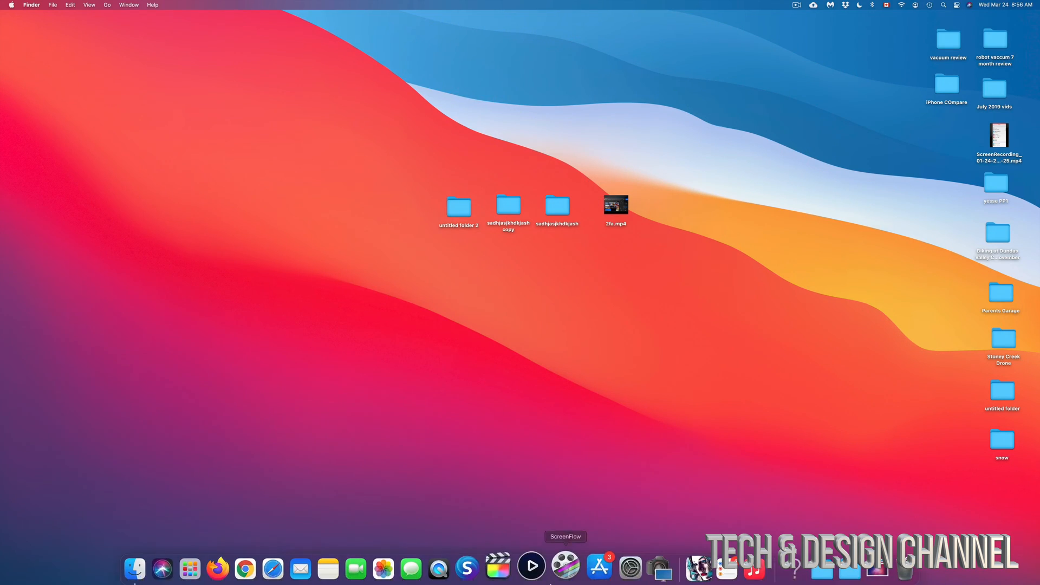
left_click(629, 568)
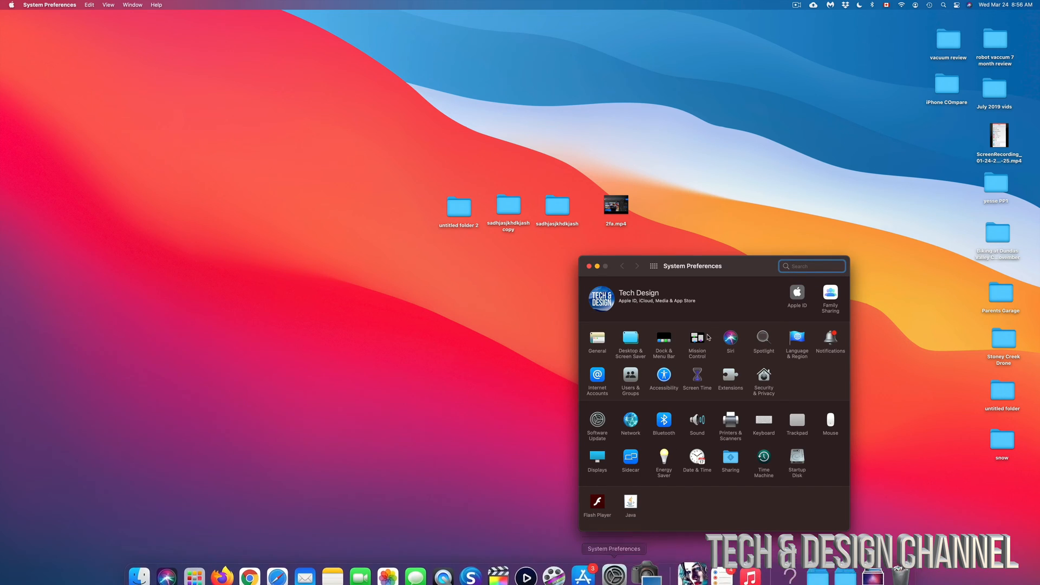
left_click_drag(692, 266, 555, 179)
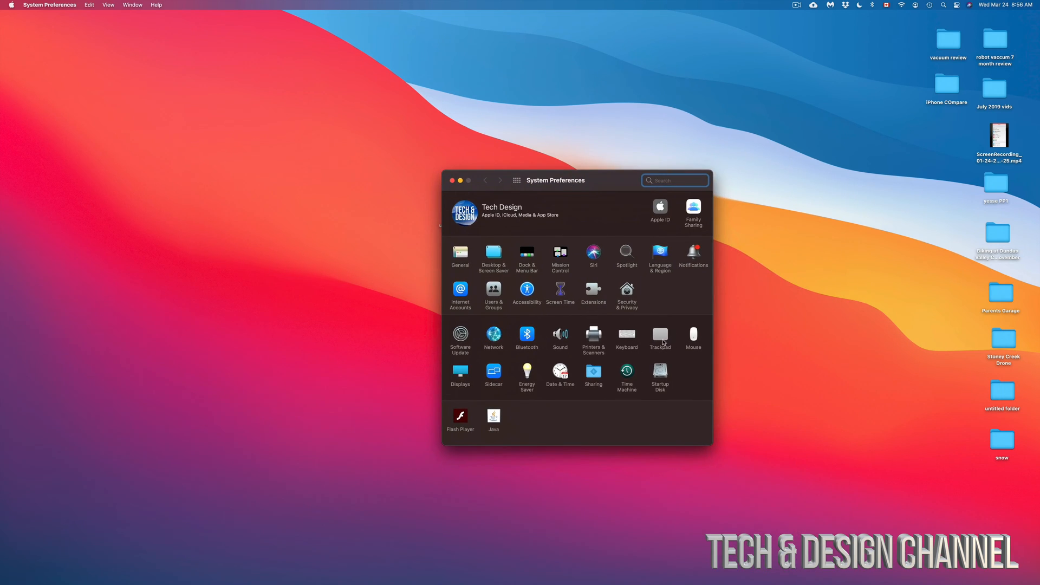
left_click(660, 334)
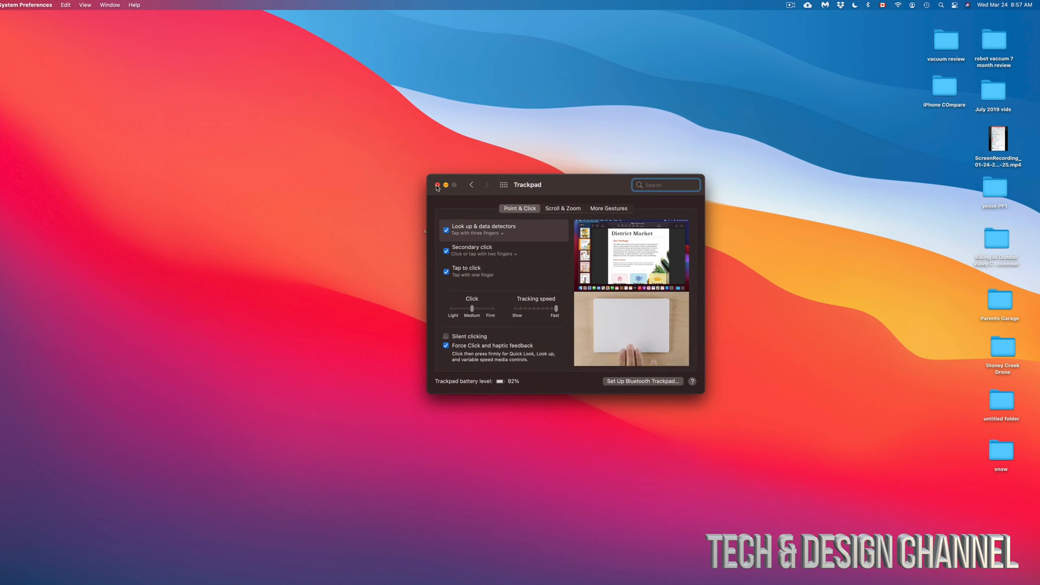
left_click(437, 184)
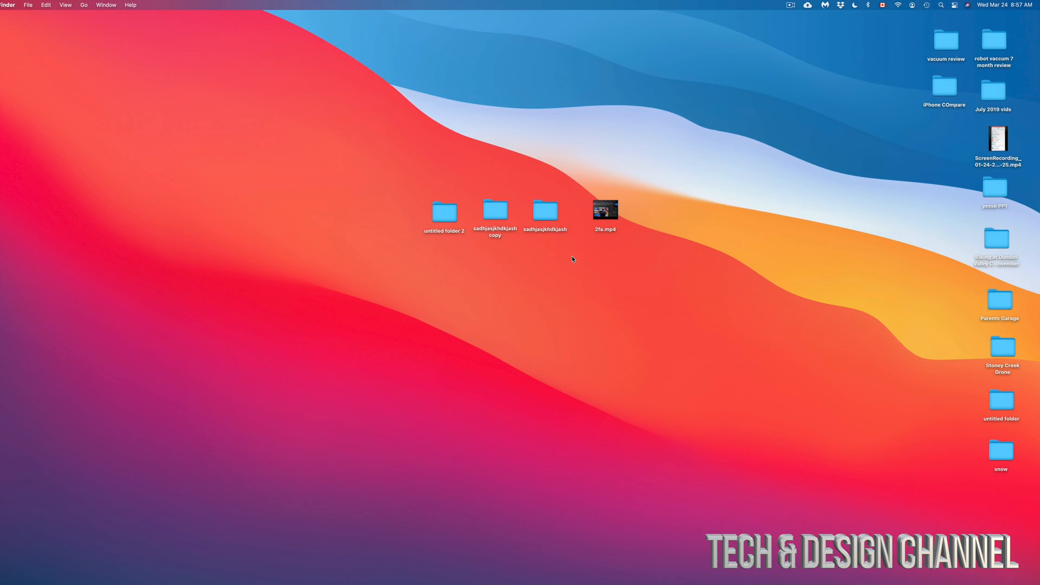